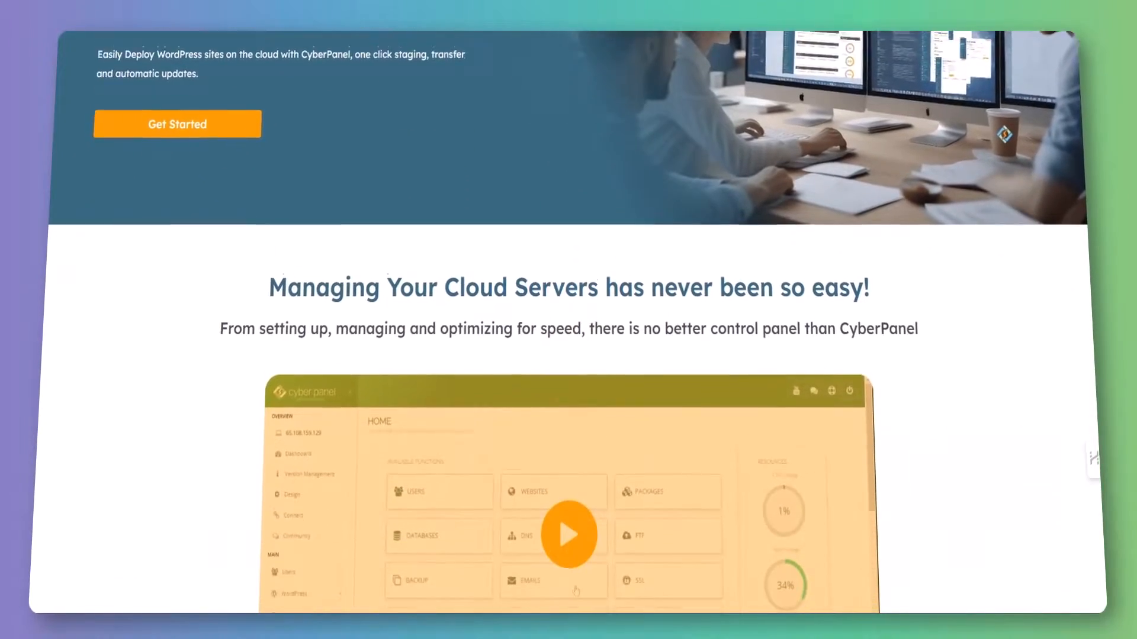
# - Play the CyberPanel control panel demo video on the homepage
pyautogui.scroll(-3)
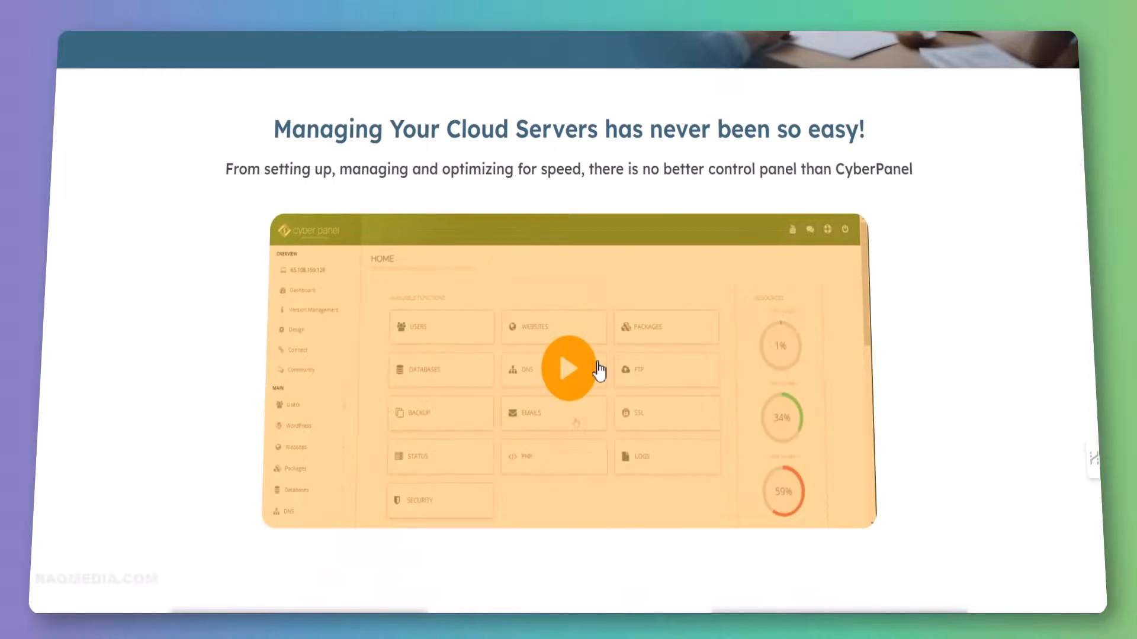
pyautogui.click(568, 368)
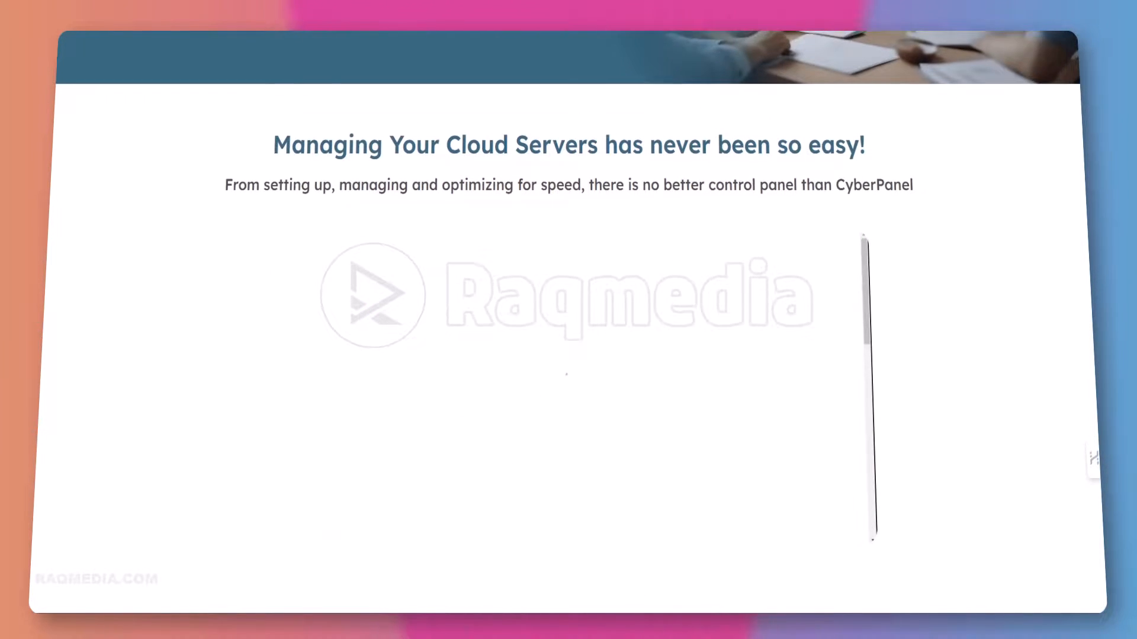
pyautogui.scroll(-3)
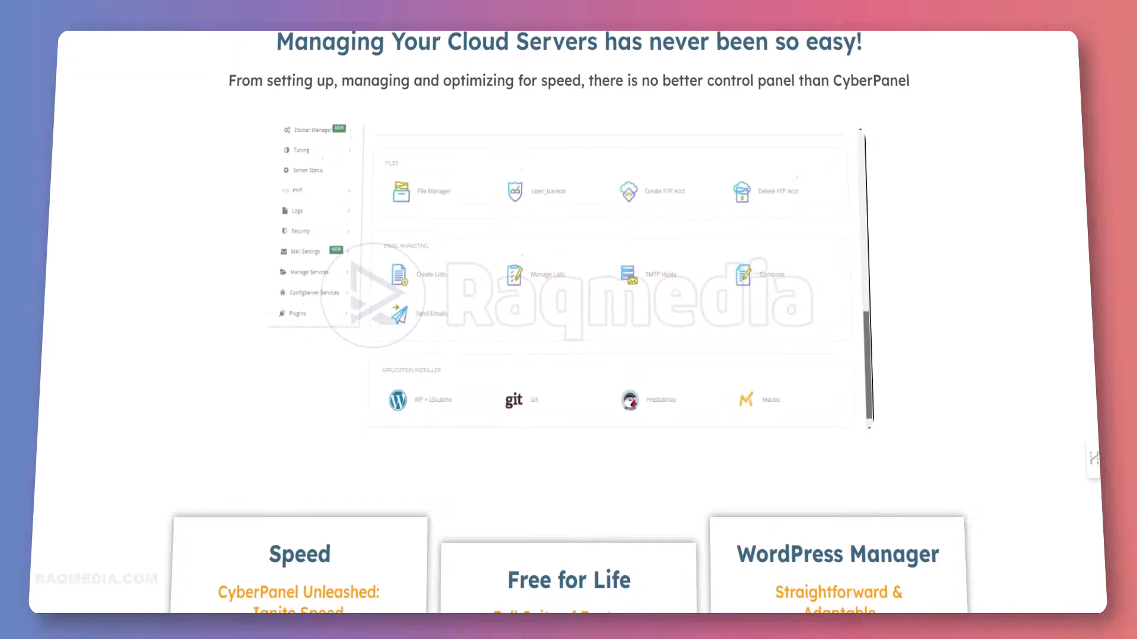
pyautogui.scroll(-3)
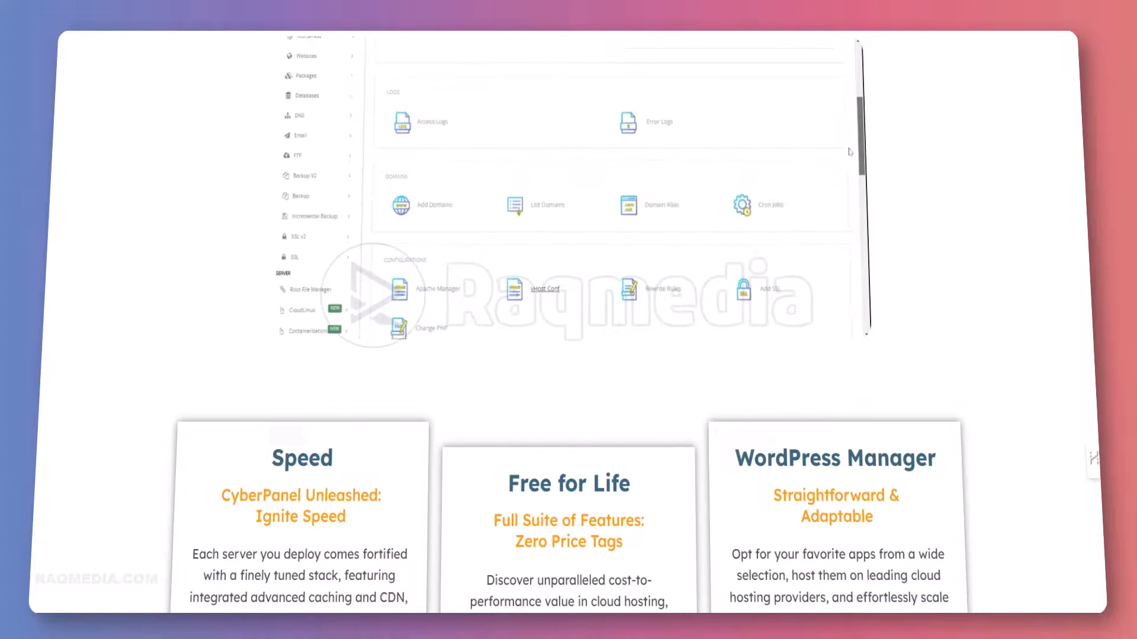
pyautogui.scroll(3)
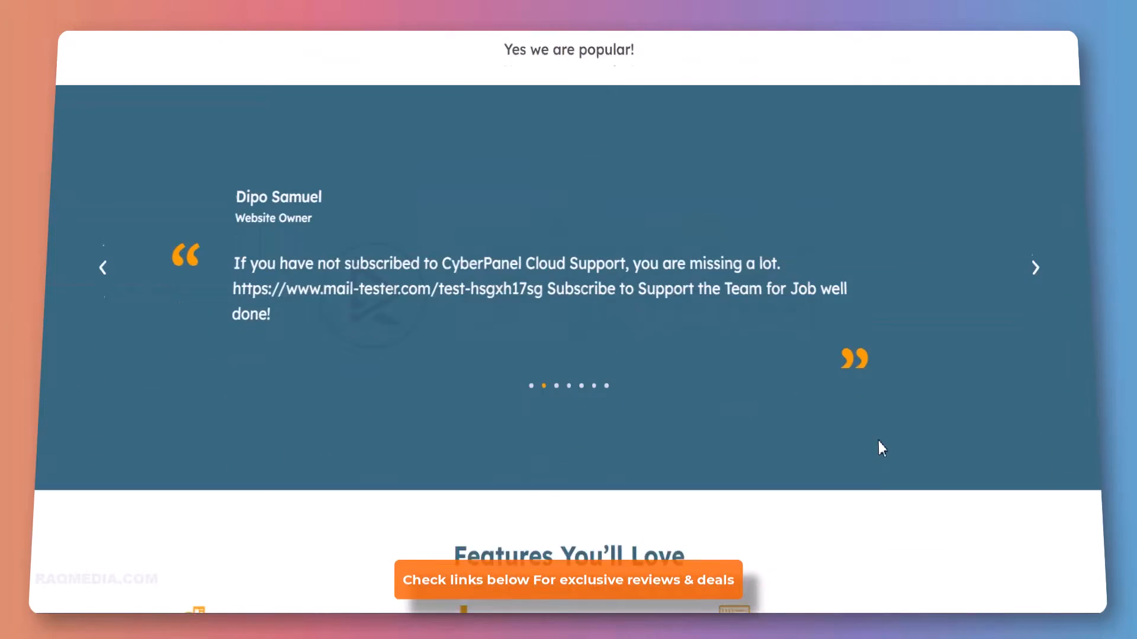
# - Browse the homepage's Features You'll Love and Become a Cyberpanel Partner sections
pyautogui.scroll(-3)
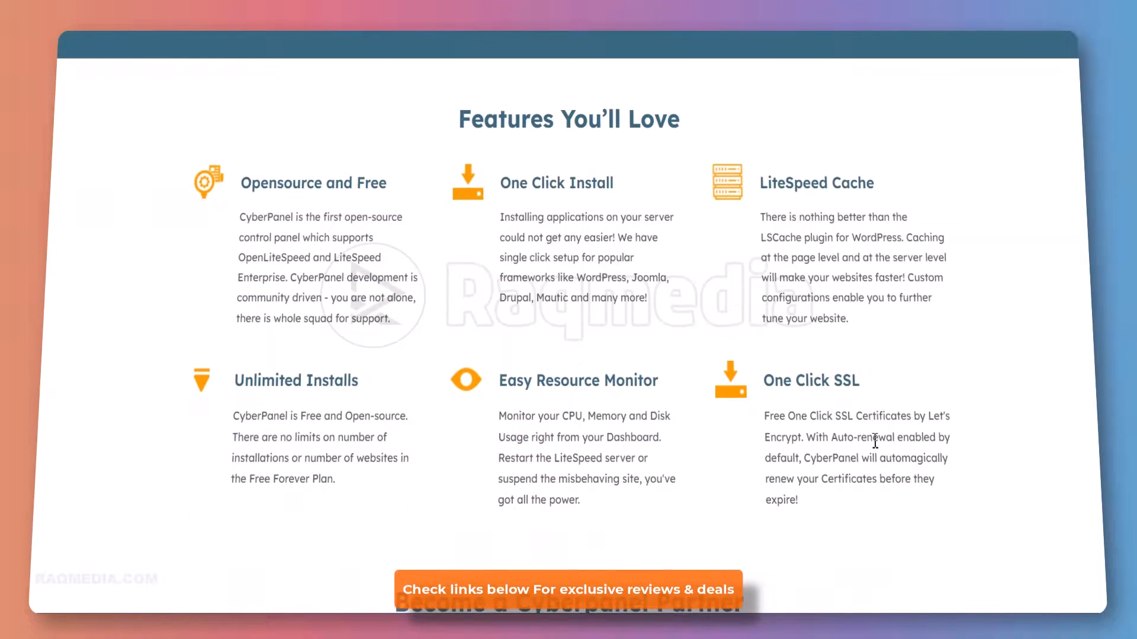
pyautogui.scroll(-3)
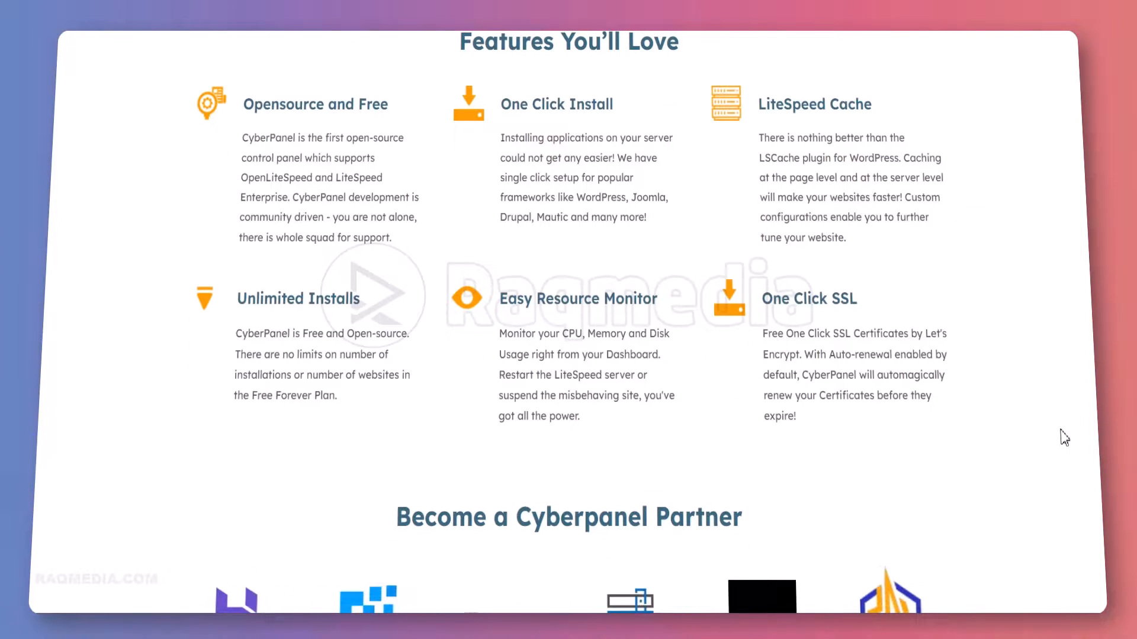
pyautogui.scroll(-3)
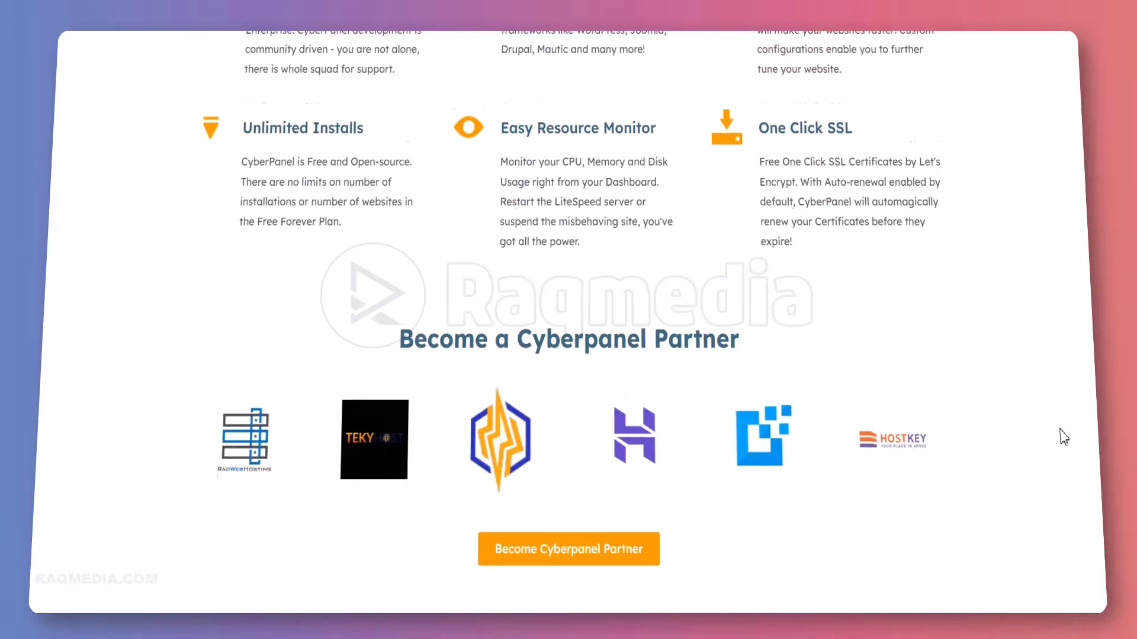
pyautogui.scroll(-3)
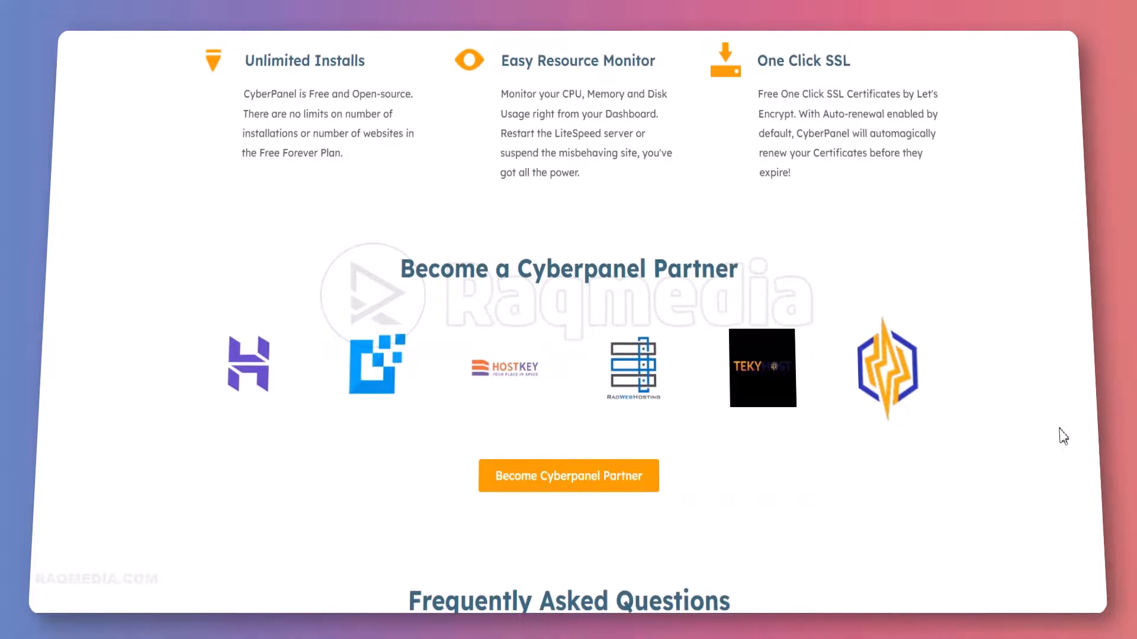
pyautogui.scroll(-3)
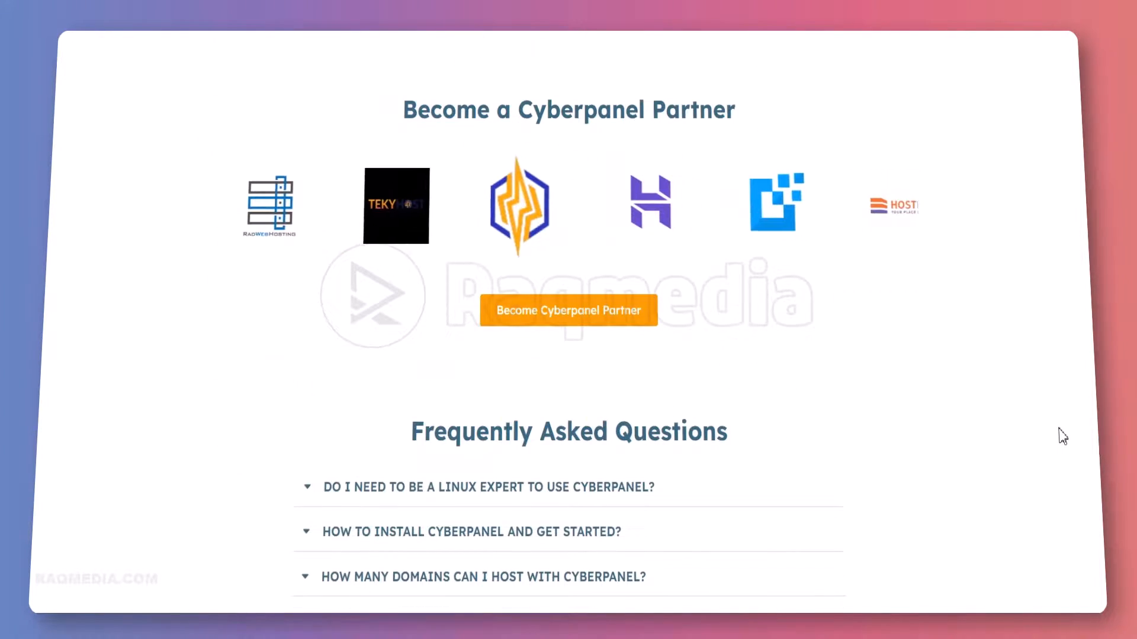
pyautogui.scroll(3)
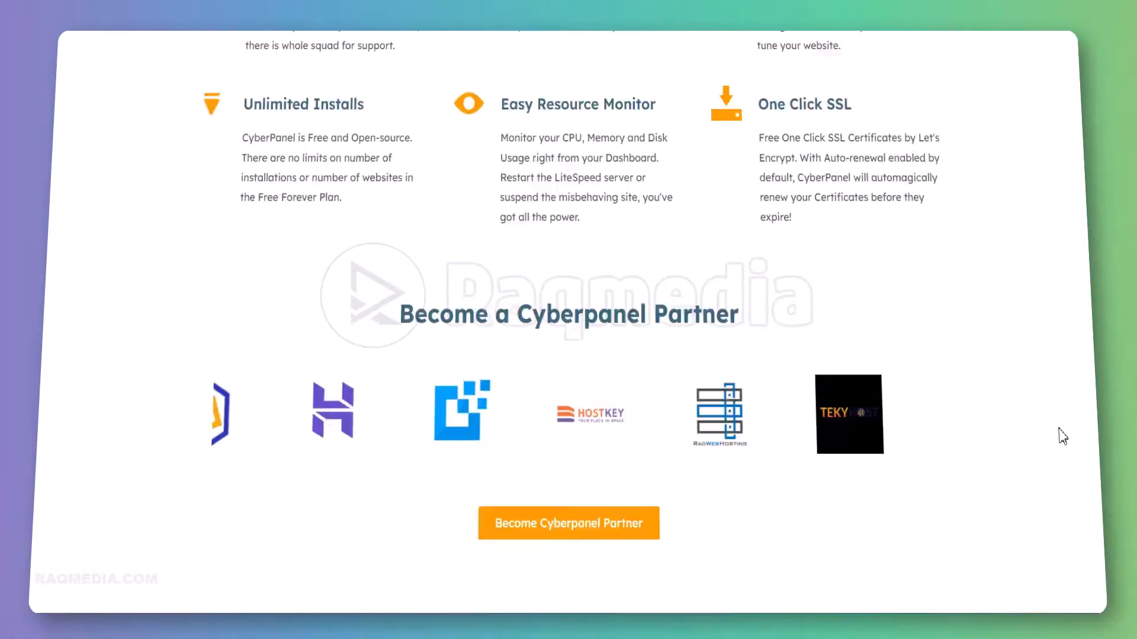
pyautogui.scroll(3)
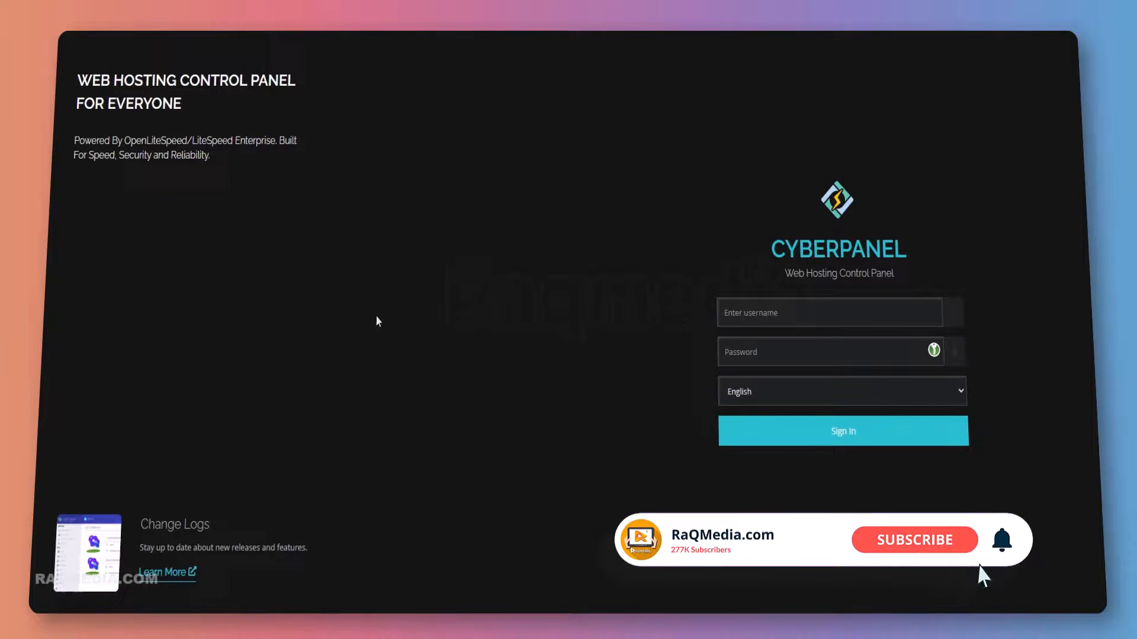
# - Bring up the CyberPanel admin login screen with username and password fields
pyautogui.click(842, 431)
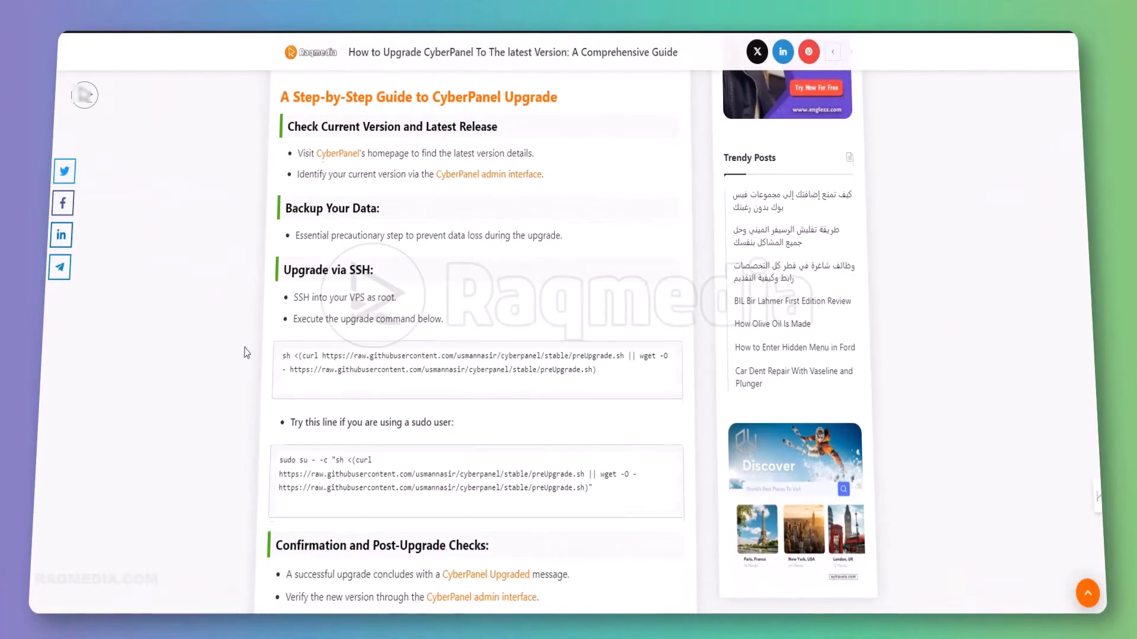
# - Reach the 'A Step-by-Step Guide to CyberPanel Upgrade' section of the Raqmedia article
pyautogui.scroll(-3)
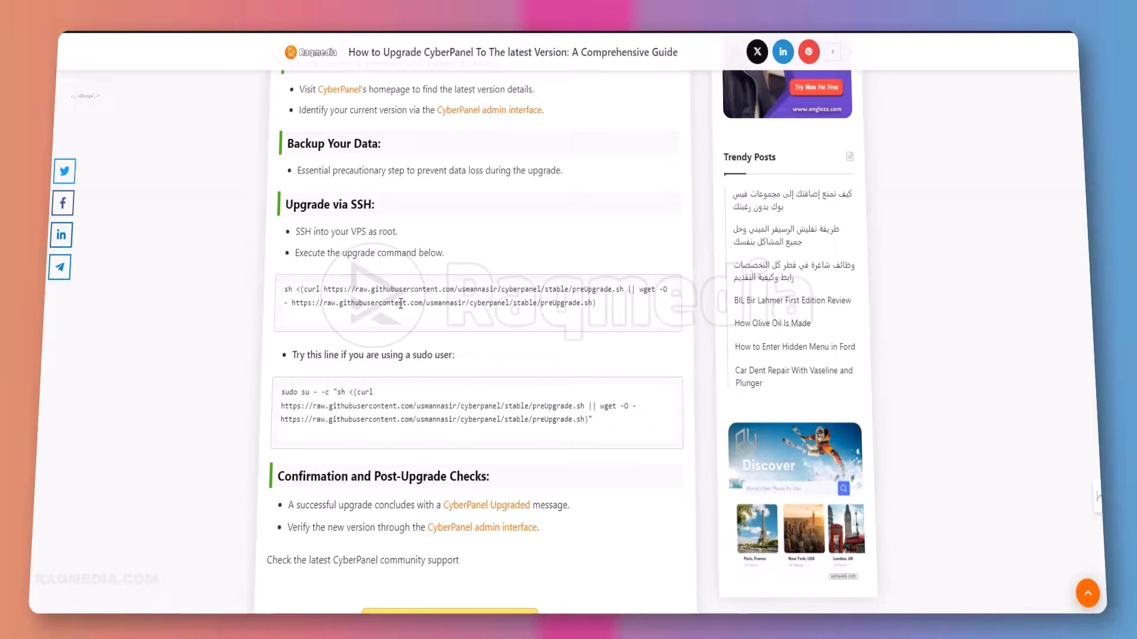
pyautogui.moveTo(279, 314)
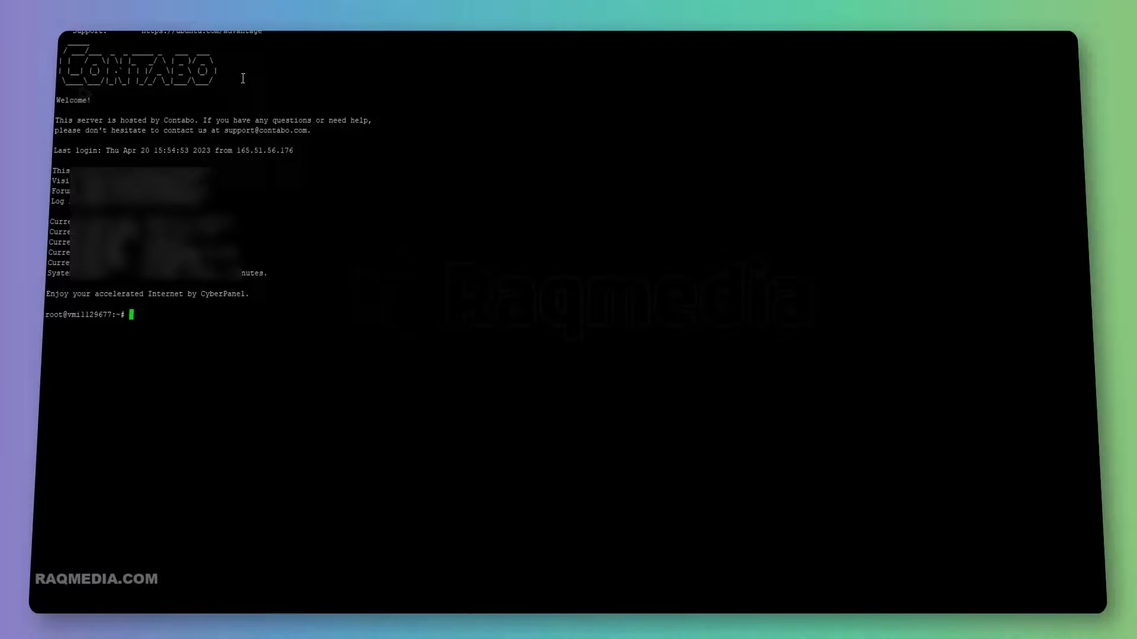
pyautogui.moveTo(366, 254)
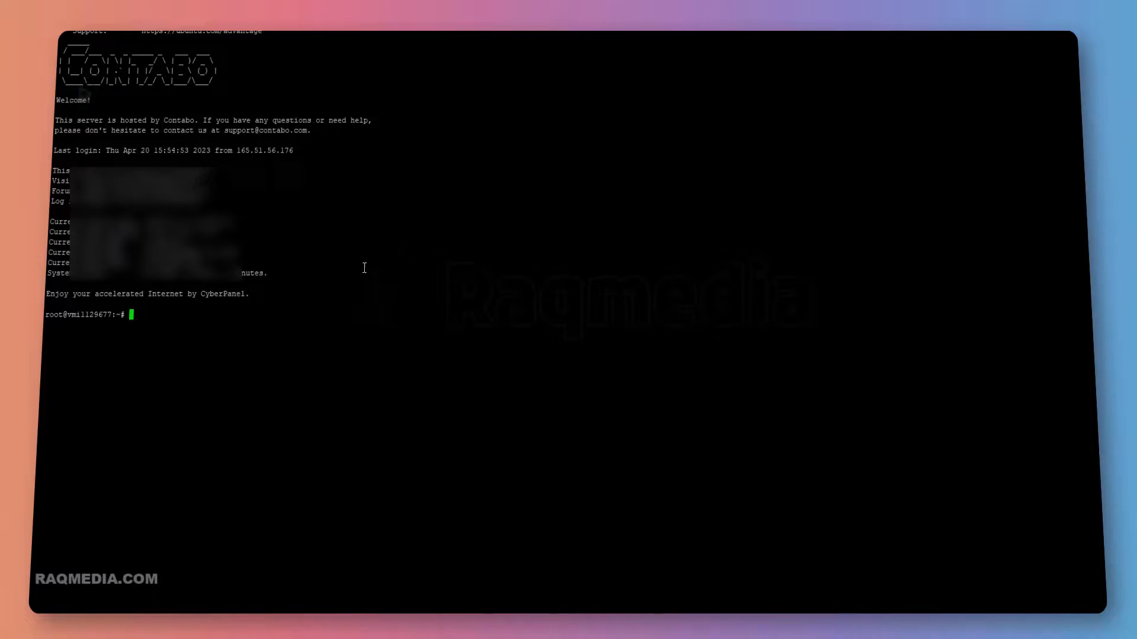
pyautogui.moveTo(203, 328)
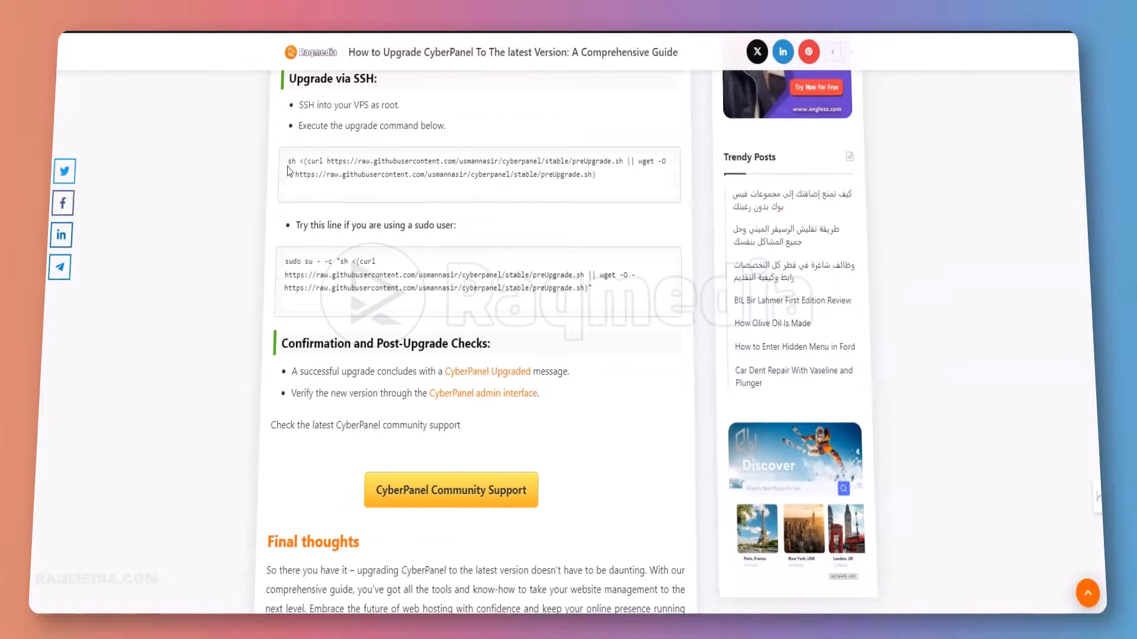
pyautogui.moveTo(308, 118)
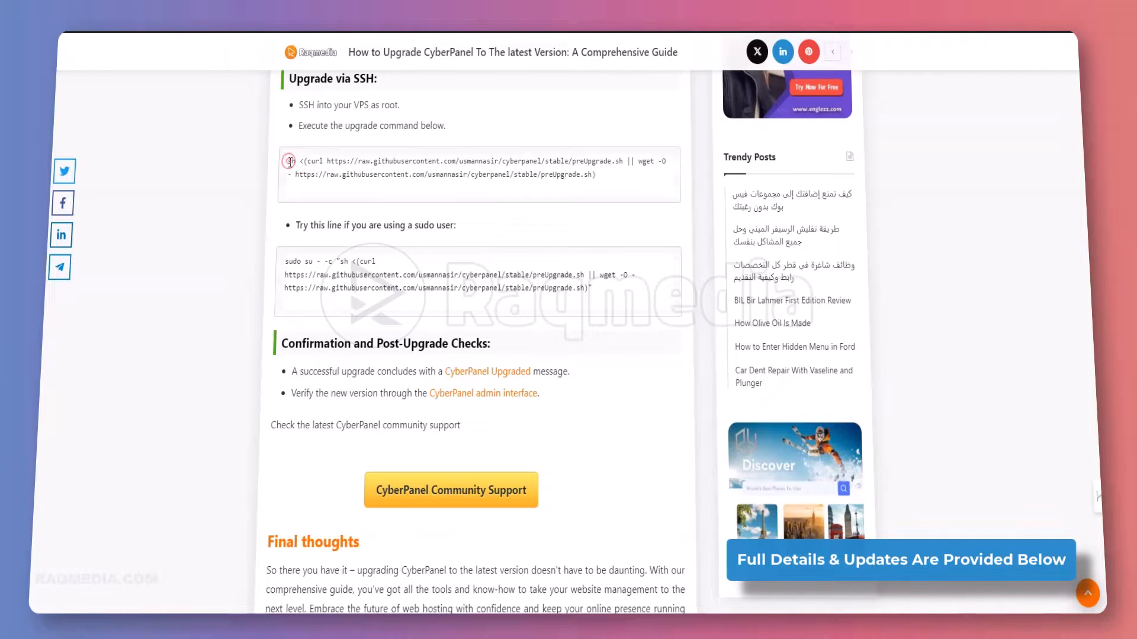
# - Copy the 'sh <(curl …preUpgrade.sh)' root upgrade command from the guide
pyautogui.moveTo(290, 161); pyautogui.dragTo(595, 175)
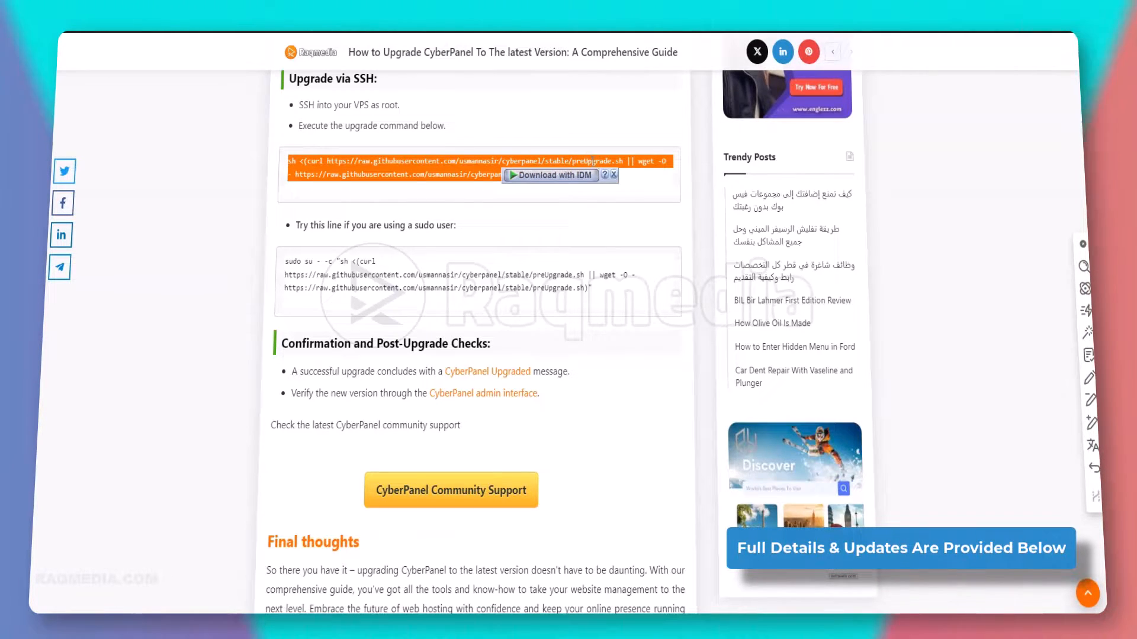
pyautogui.rightClick(601, 167)
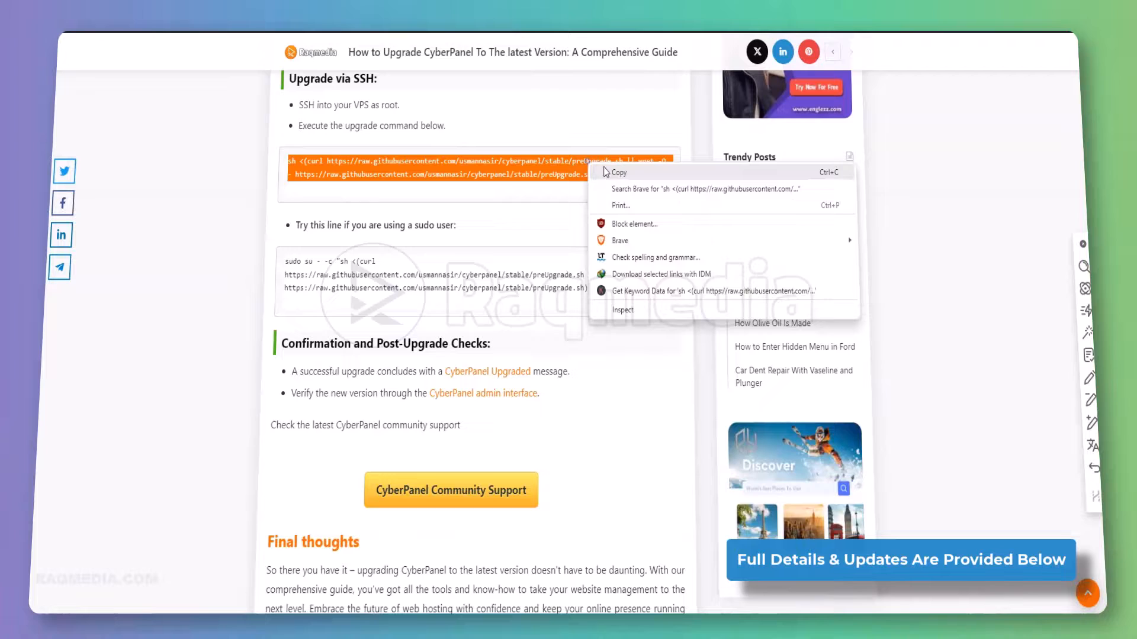
pyautogui.click(341, 232)
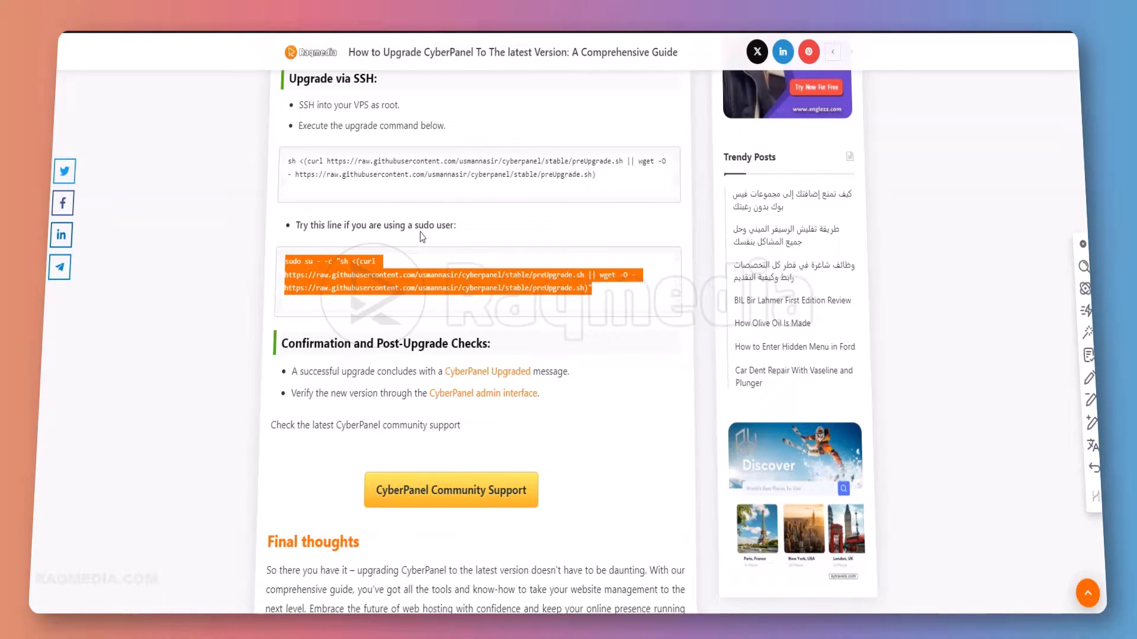
pyautogui.moveTo(452, 228)
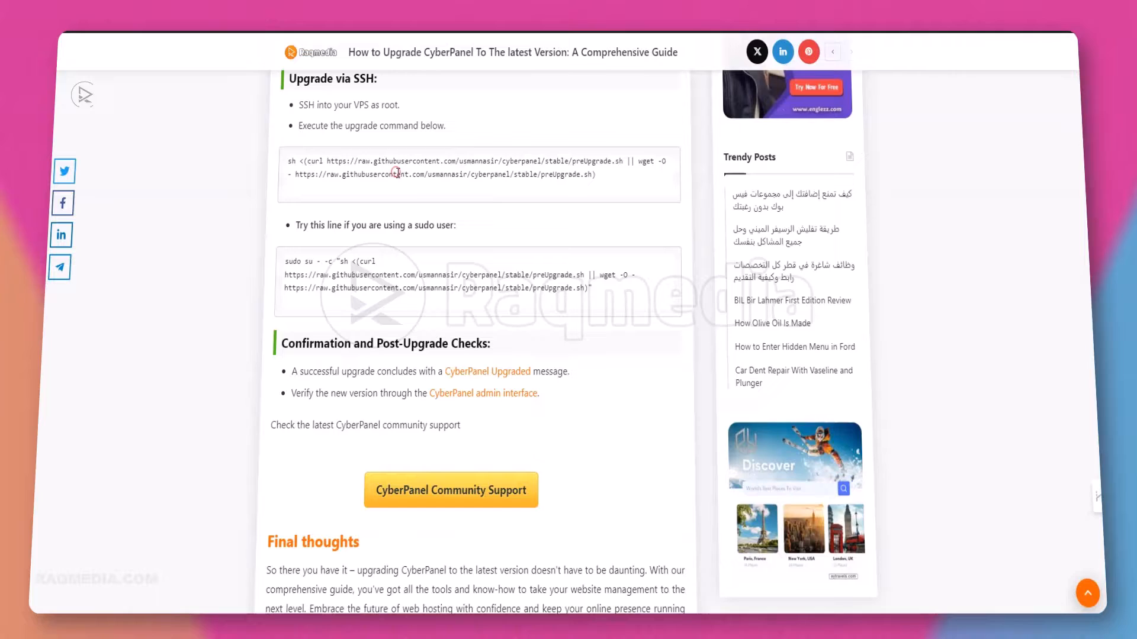
pyautogui.moveTo(344, 402)
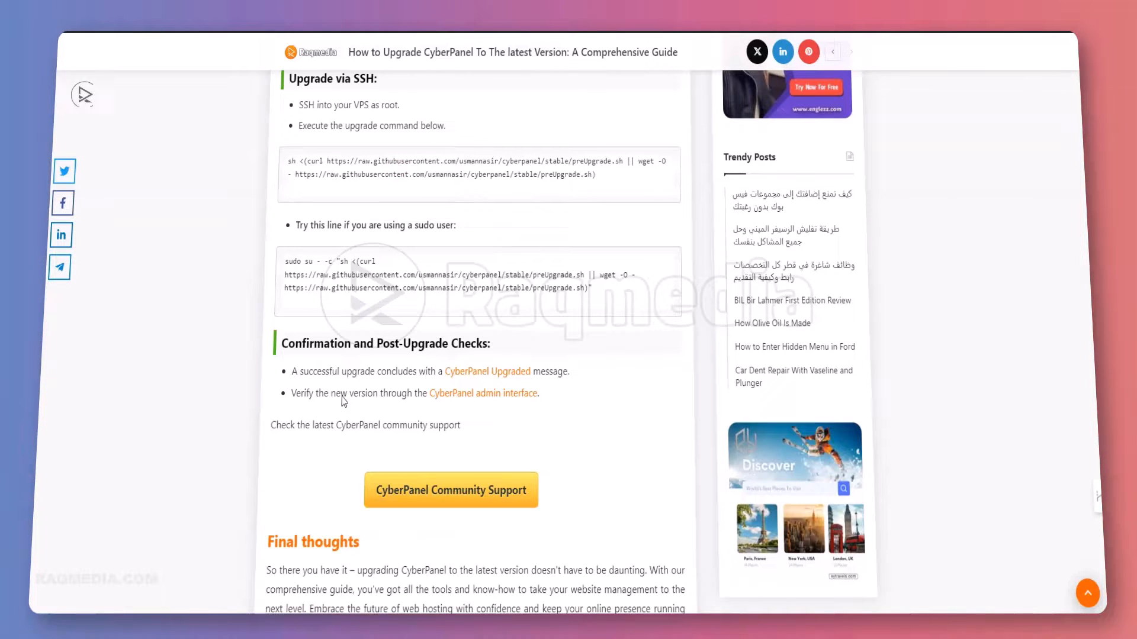
pyautogui.moveTo(369, 397)
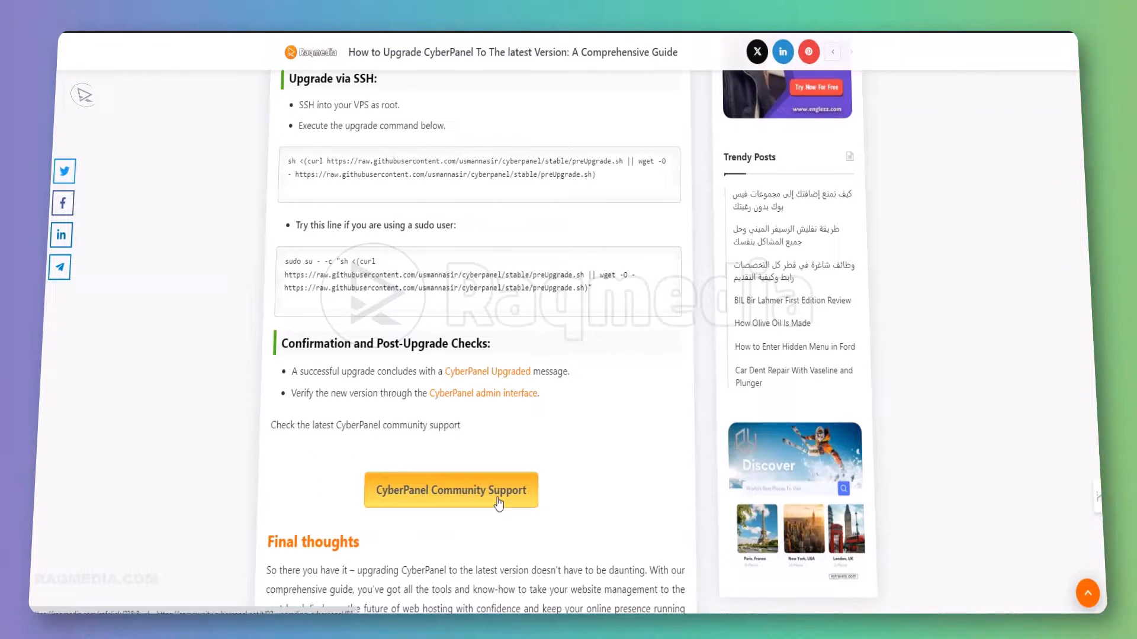
pyautogui.moveTo(463, 506)
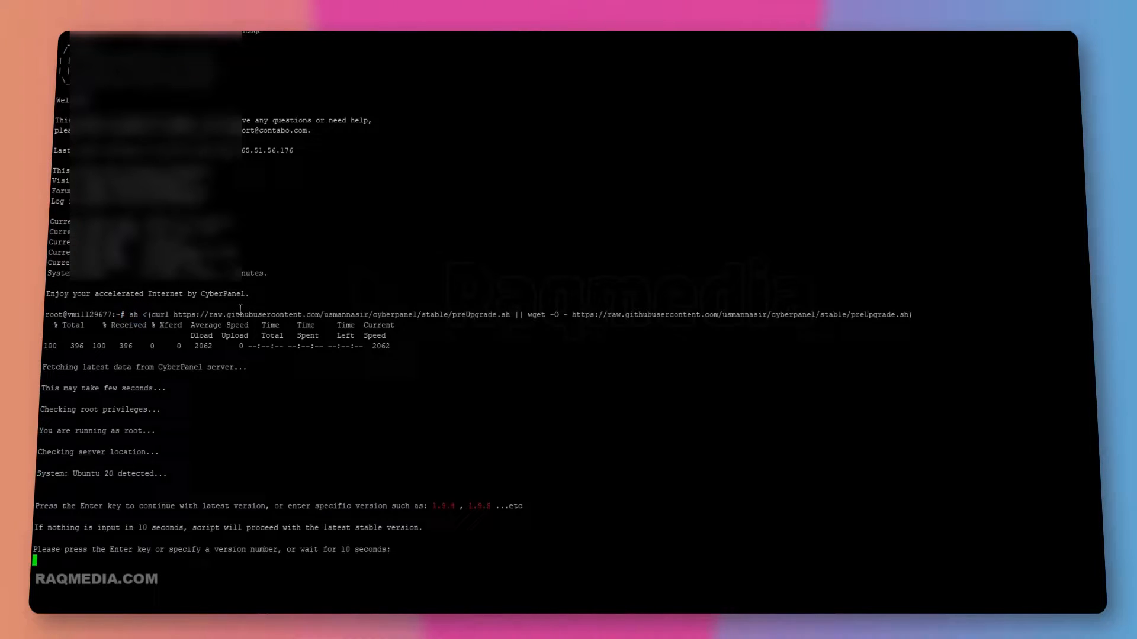
pyautogui.moveTo(360, 442)
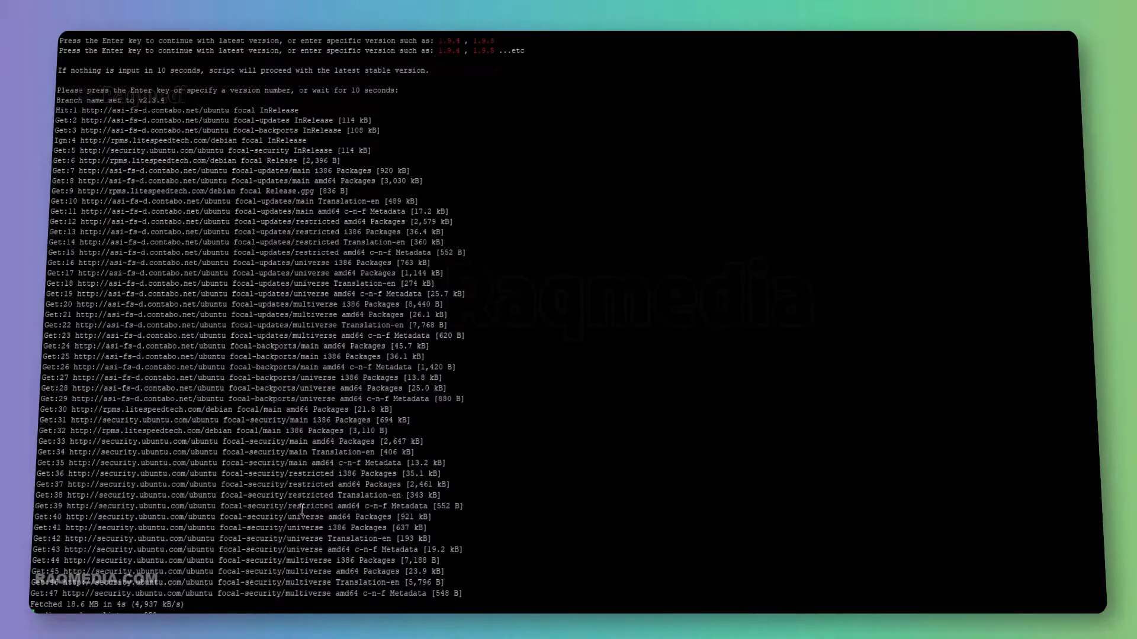
# - Follow the script setting branch v2.3.4 and apt downloading the updated system packages
pyautogui.scroll(-3)
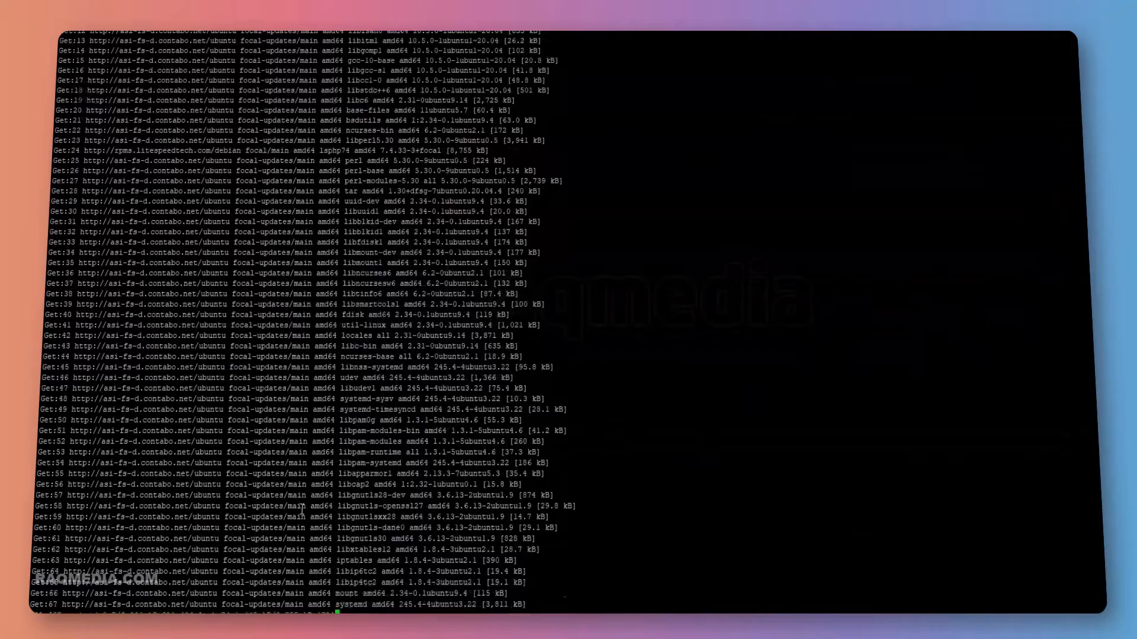
pyautogui.scroll(-3)
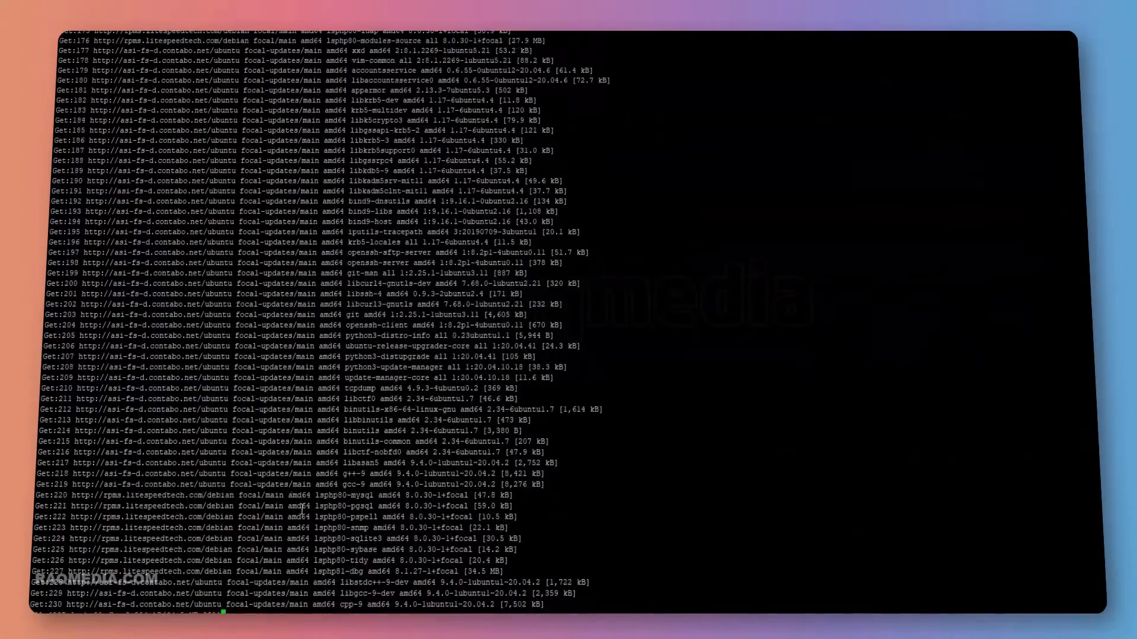
pyautogui.scroll(-3)
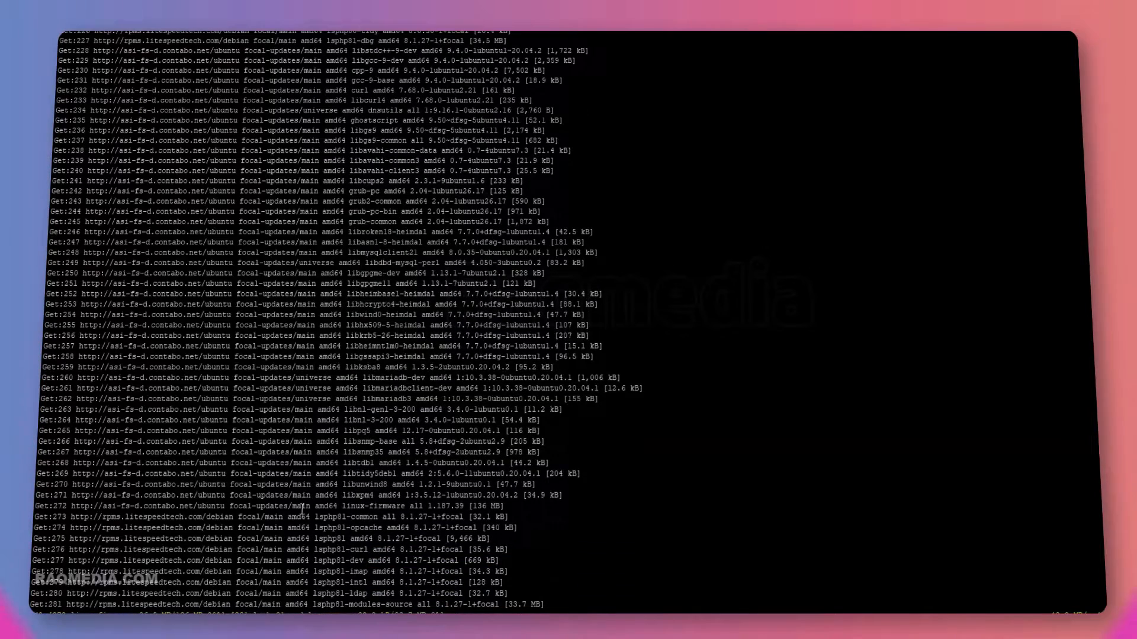
pyautogui.scroll(-3)
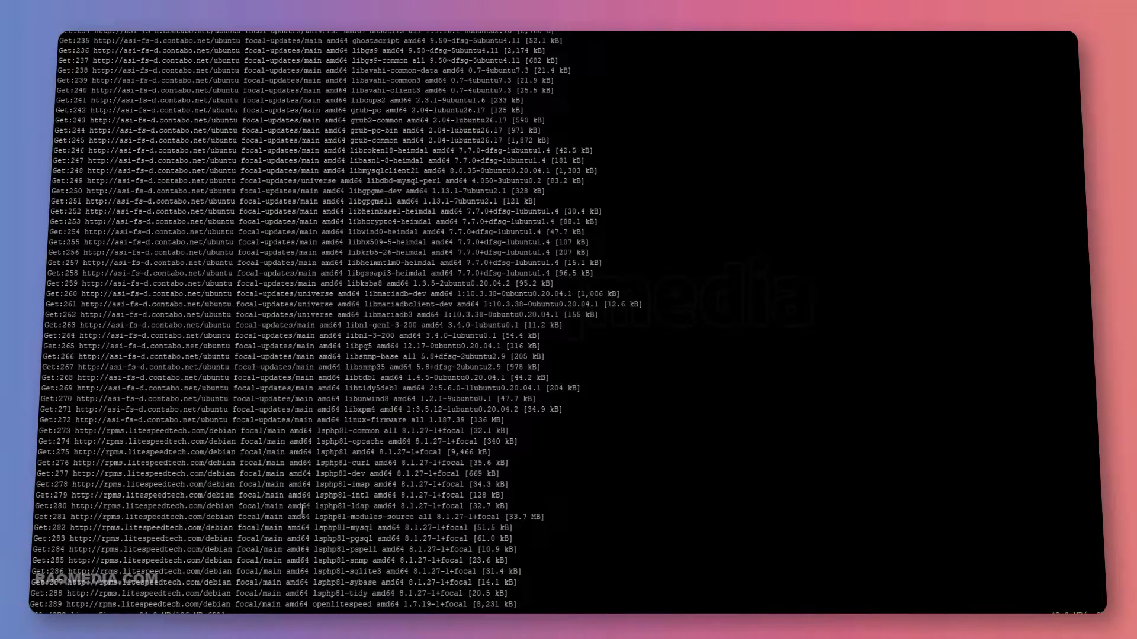
pyautogui.scroll(-3)
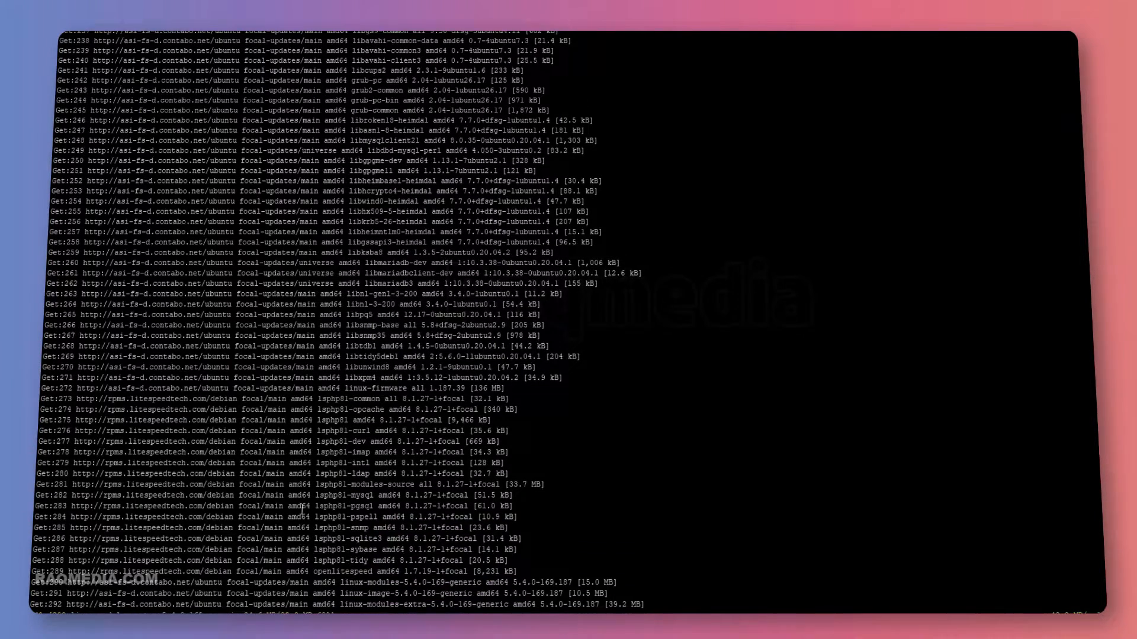
pyautogui.scroll(-3)
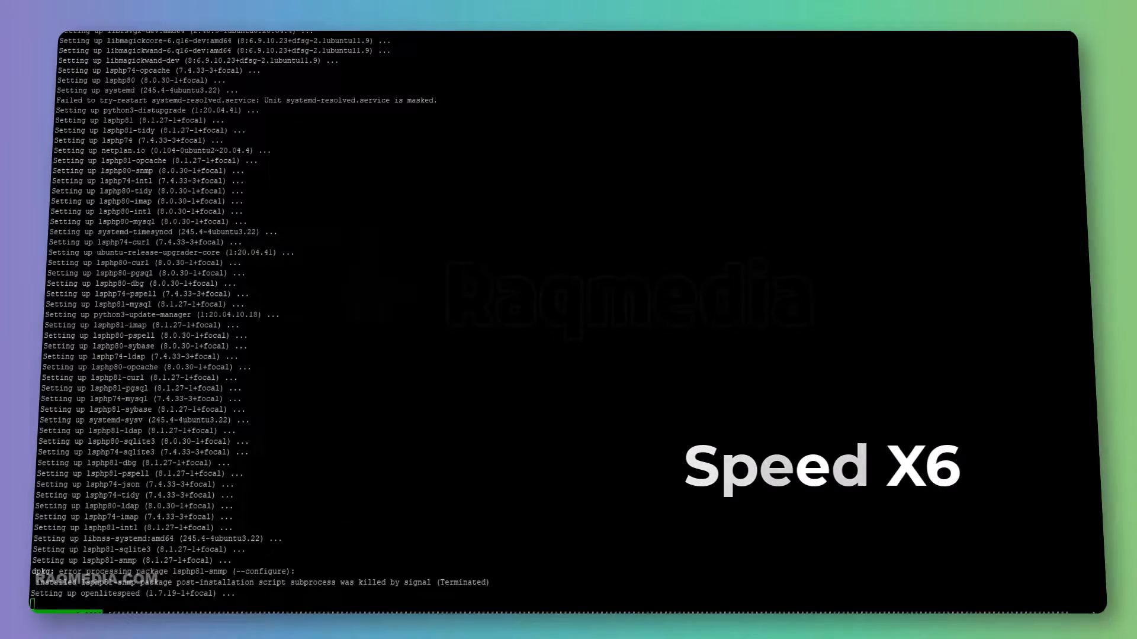
# - Follow package setup and pip requirements installing until 'Upgrade Completed.' is reported
pyautogui.scroll(-3)
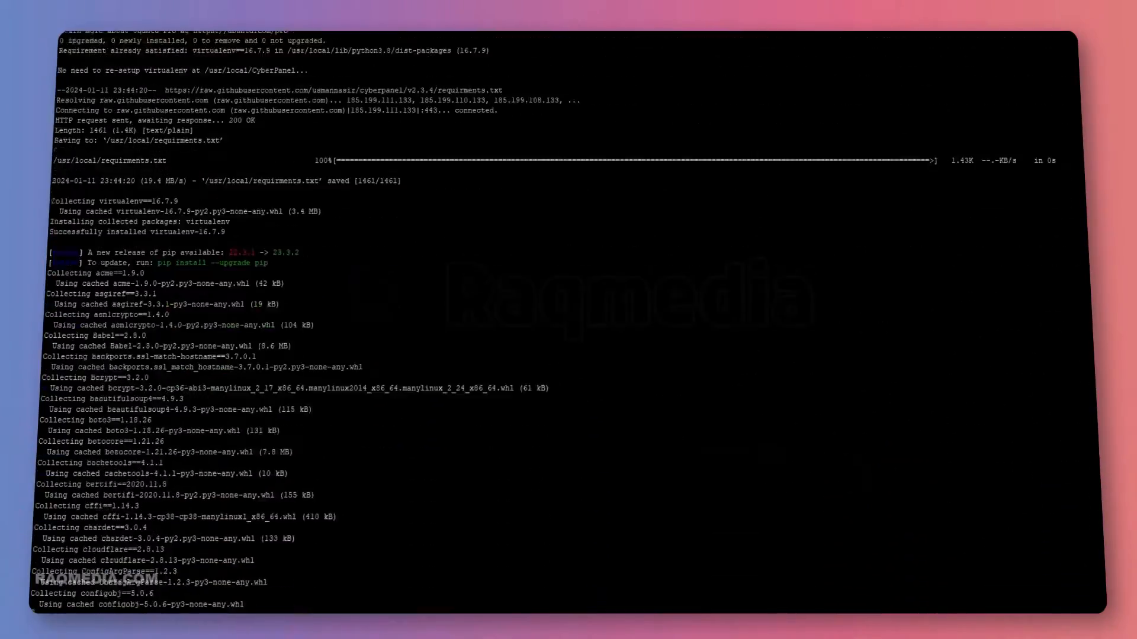
pyautogui.scroll(-3)
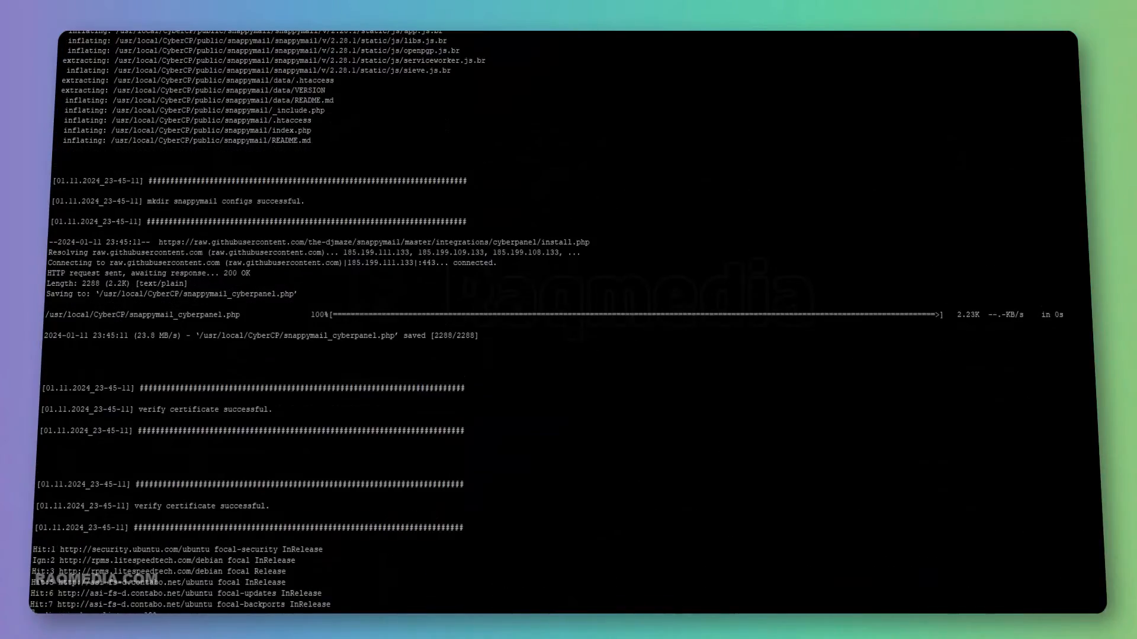
pyautogui.scroll(-3)
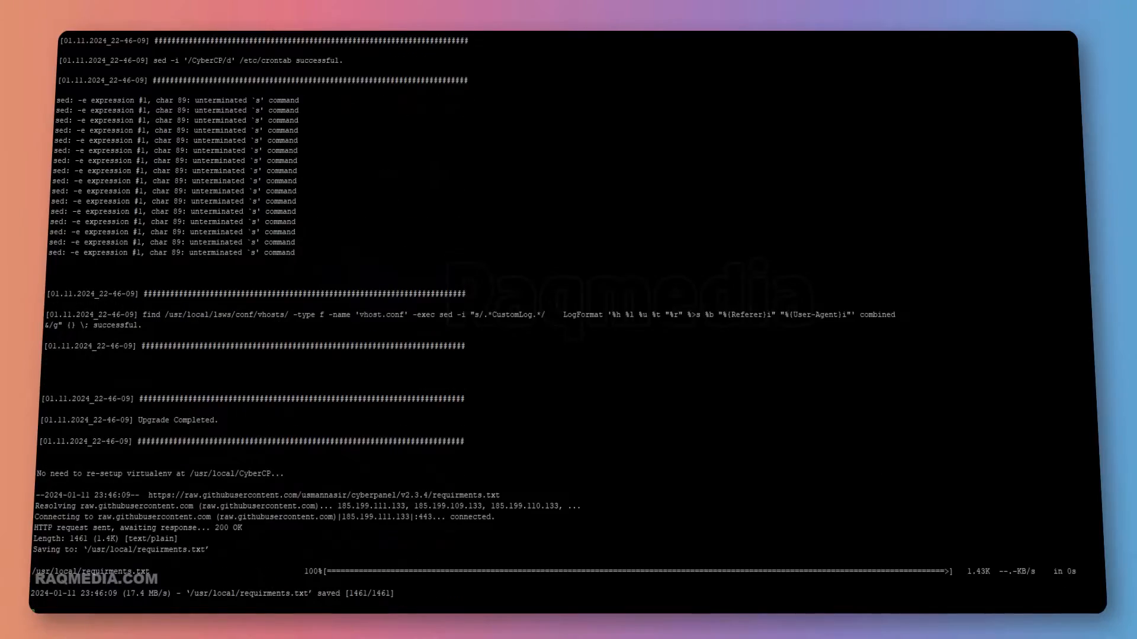
pyautogui.scroll(-3)
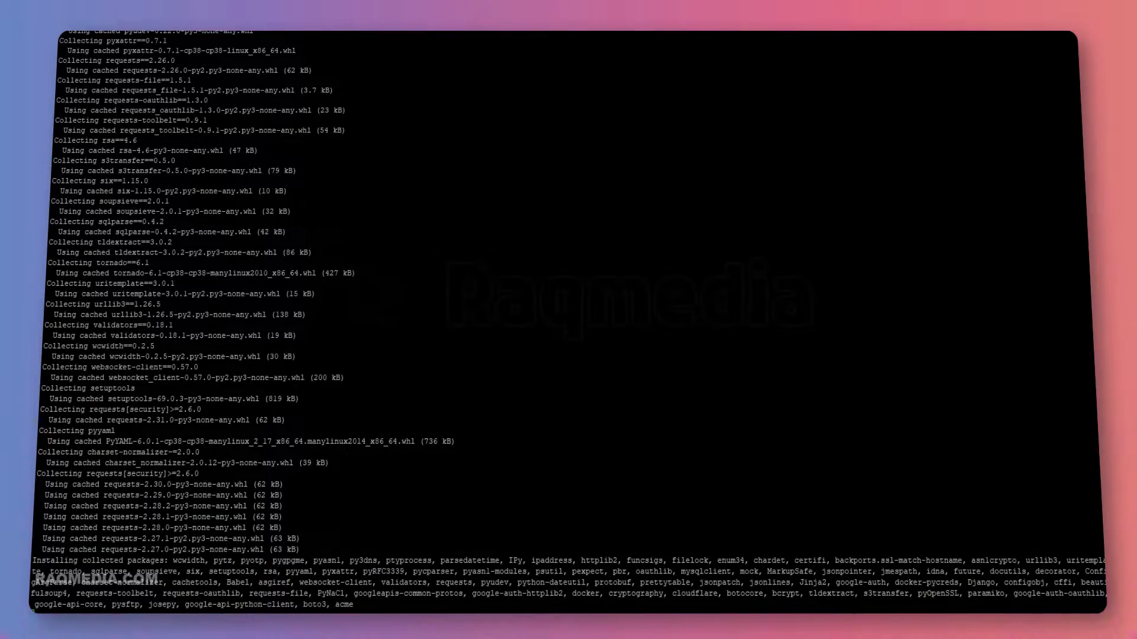
pyautogui.scroll(-3)
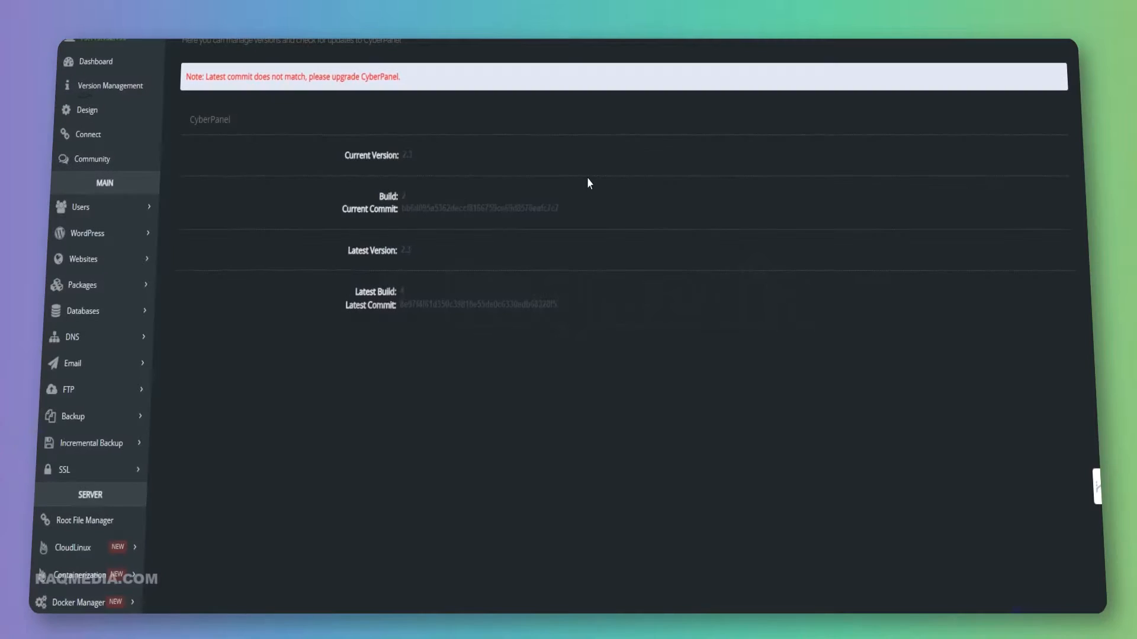
pyautogui.moveTo(360, 236)
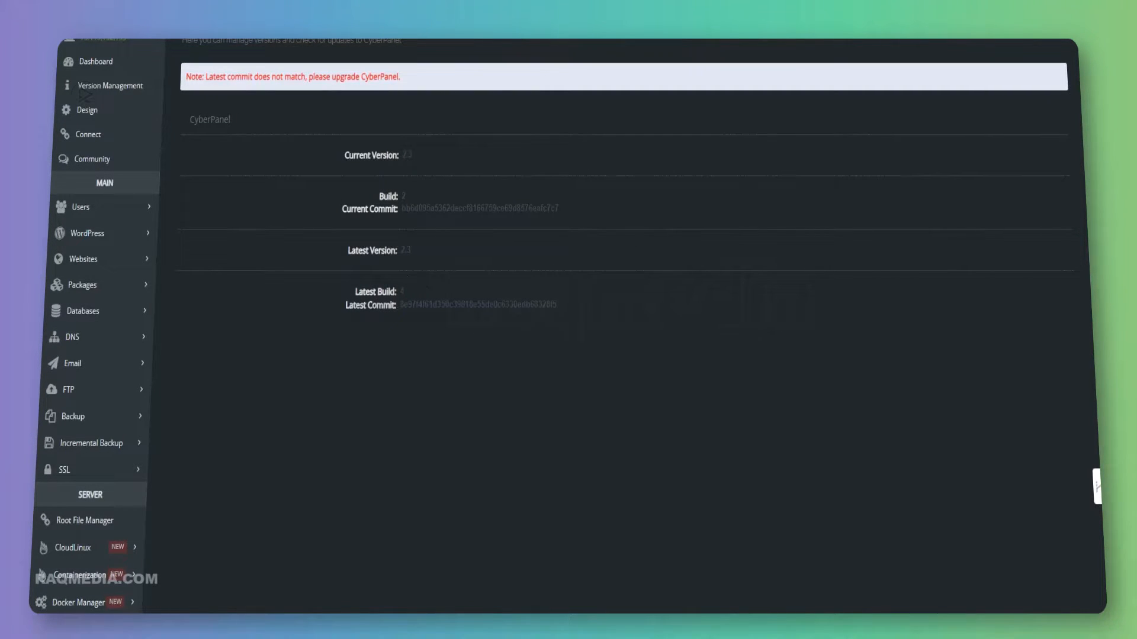
pyautogui.moveTo(425, 292)
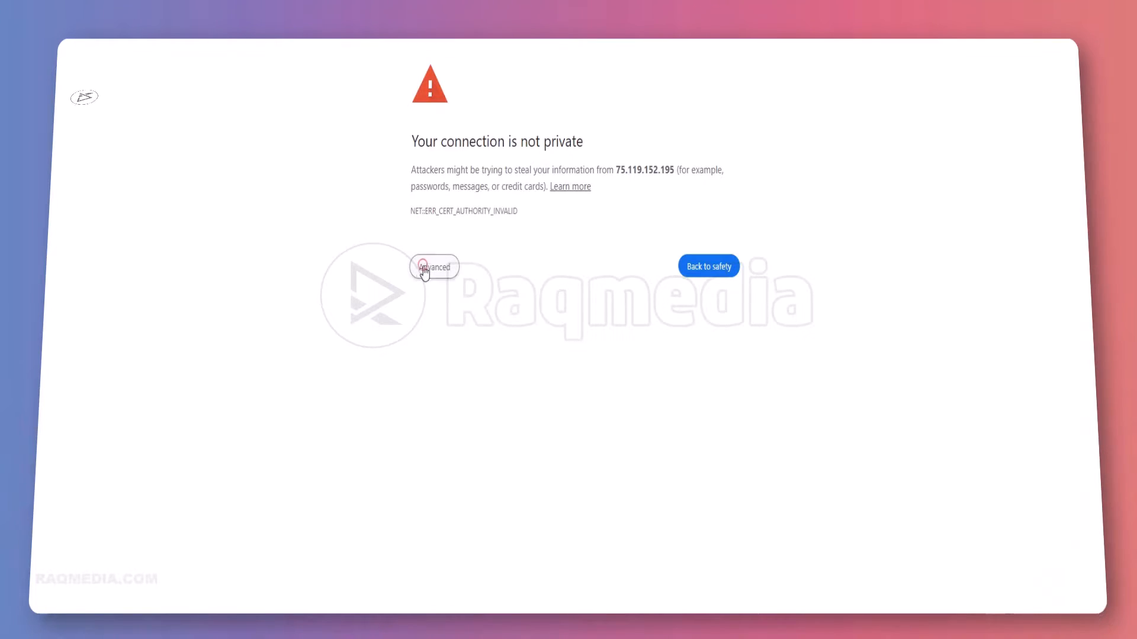
# - Reveal Chrome's Advanced option to proceed past the privacy warning to the panel IP
pyautogui.click(434, 267)
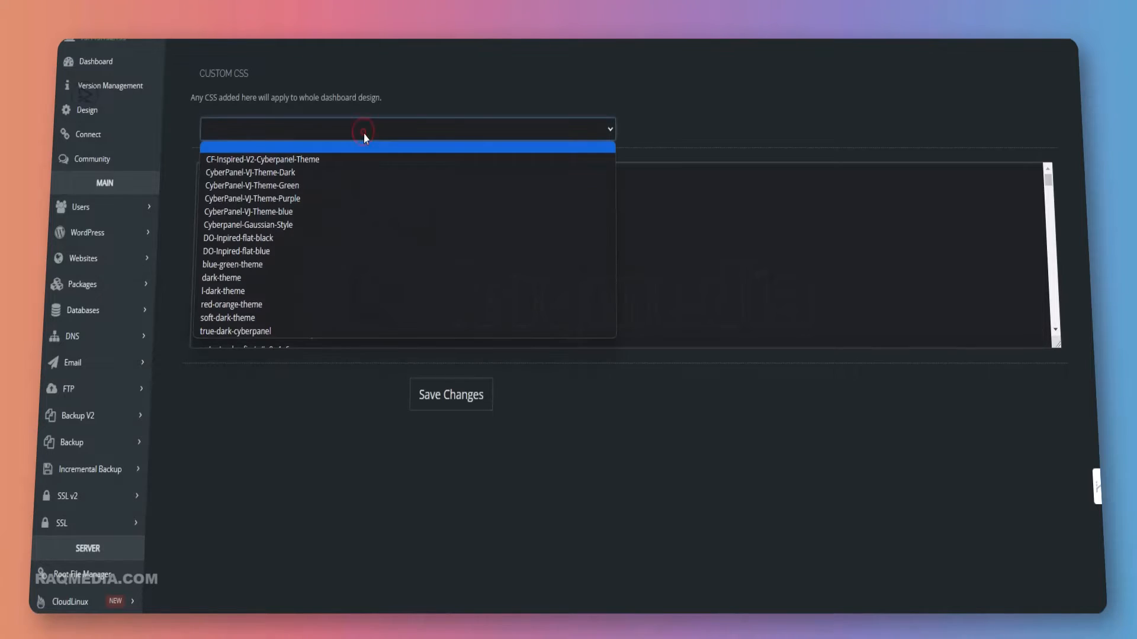
# - Set the Design custom CSS to CF-Inspired-V2-Cyberpanel-Theme and save the changes
pyautogui.click(262, 159)
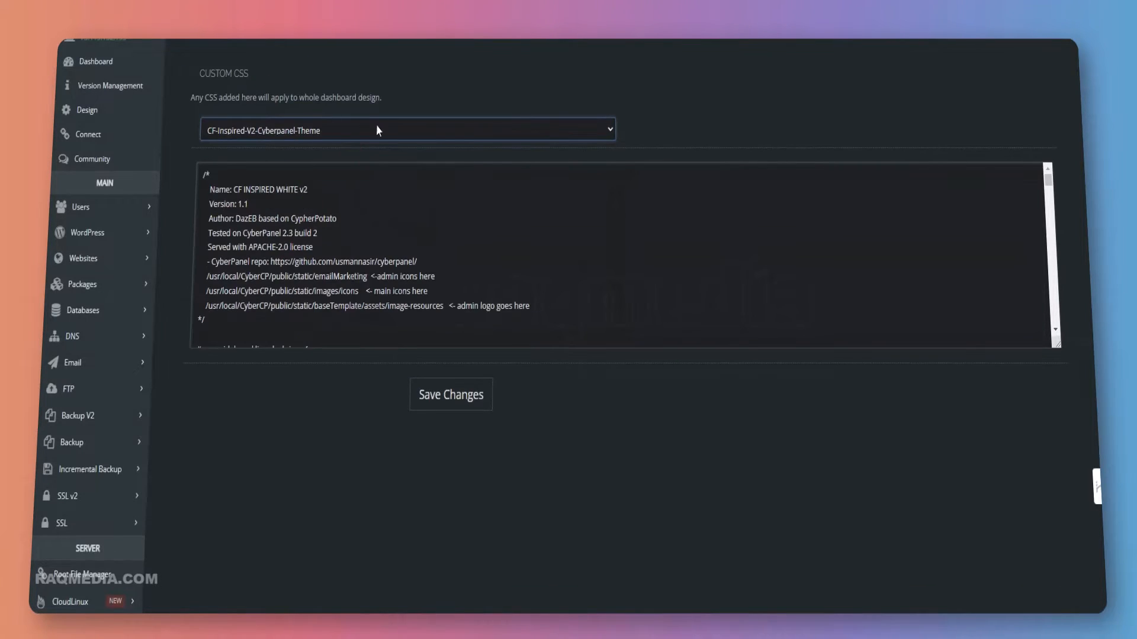
pyautogui.click(450, 395)
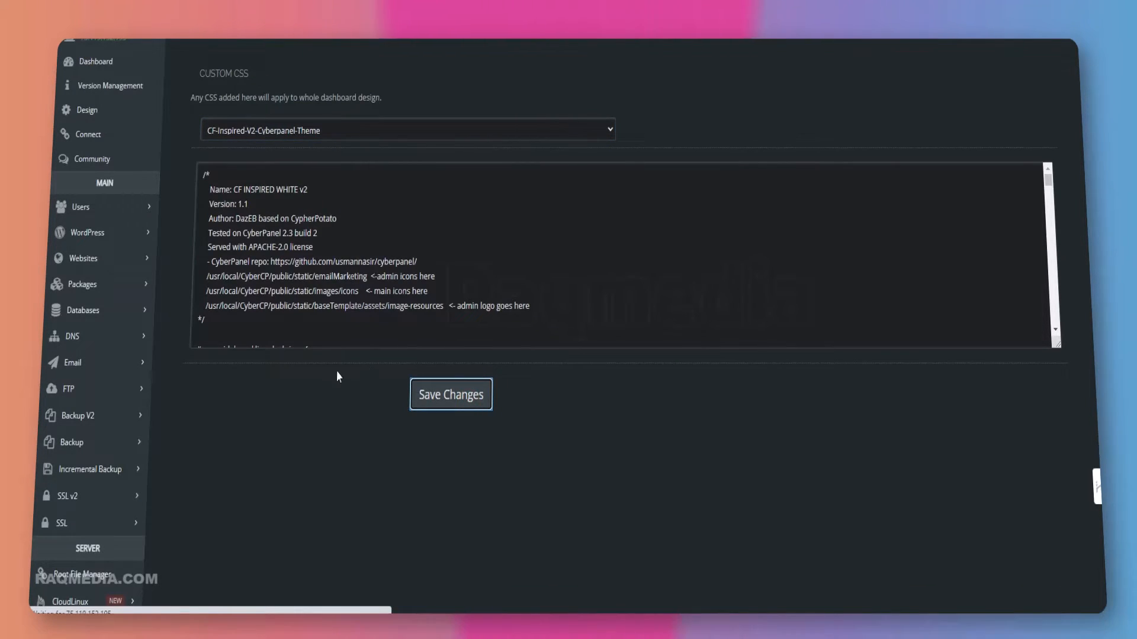
pyautogui.click(450, 393)
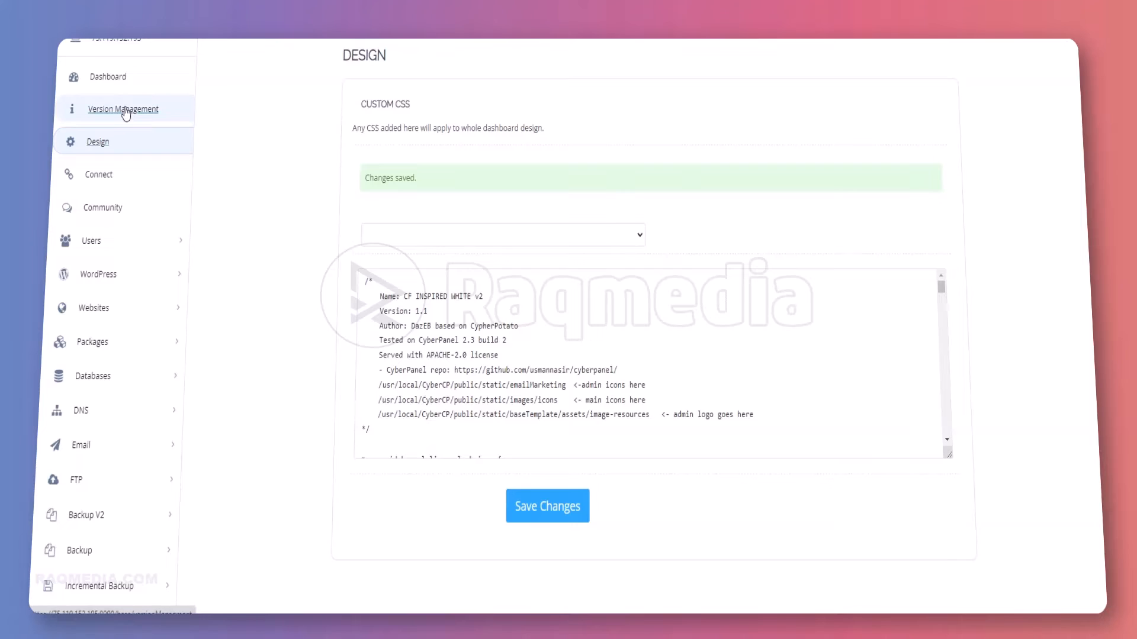
pyautogui.moveTo(186, 121)
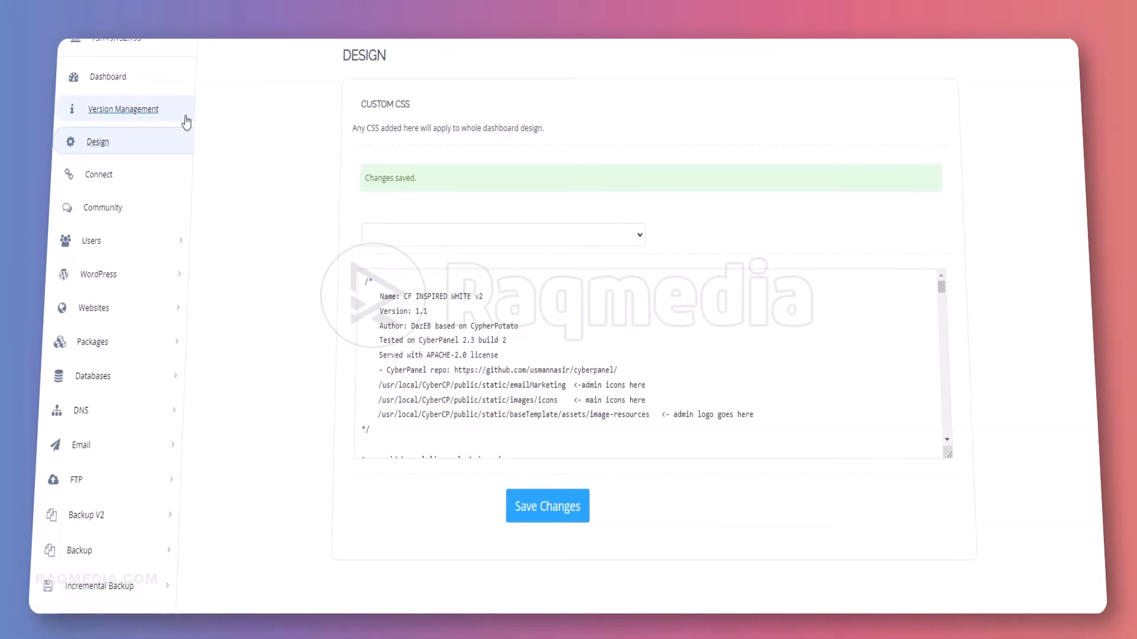
# - Show Version Management confirming Current Version 2.3, Build 4 matches the latest
pyautogui.click(122, 109)
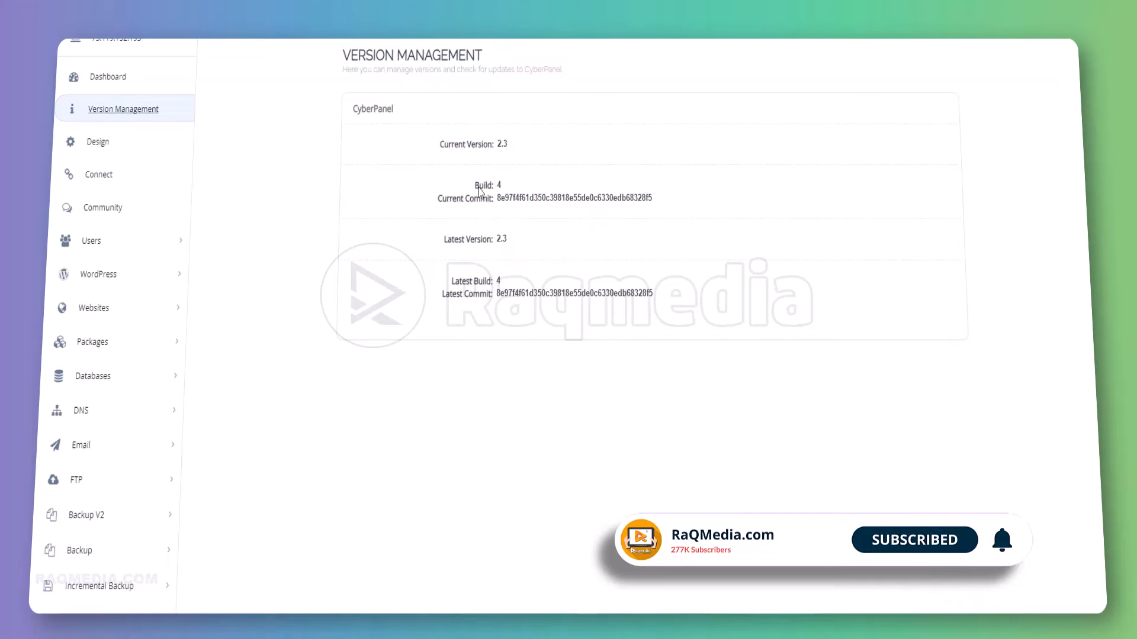
pyautogui.moveTo(460, 267)
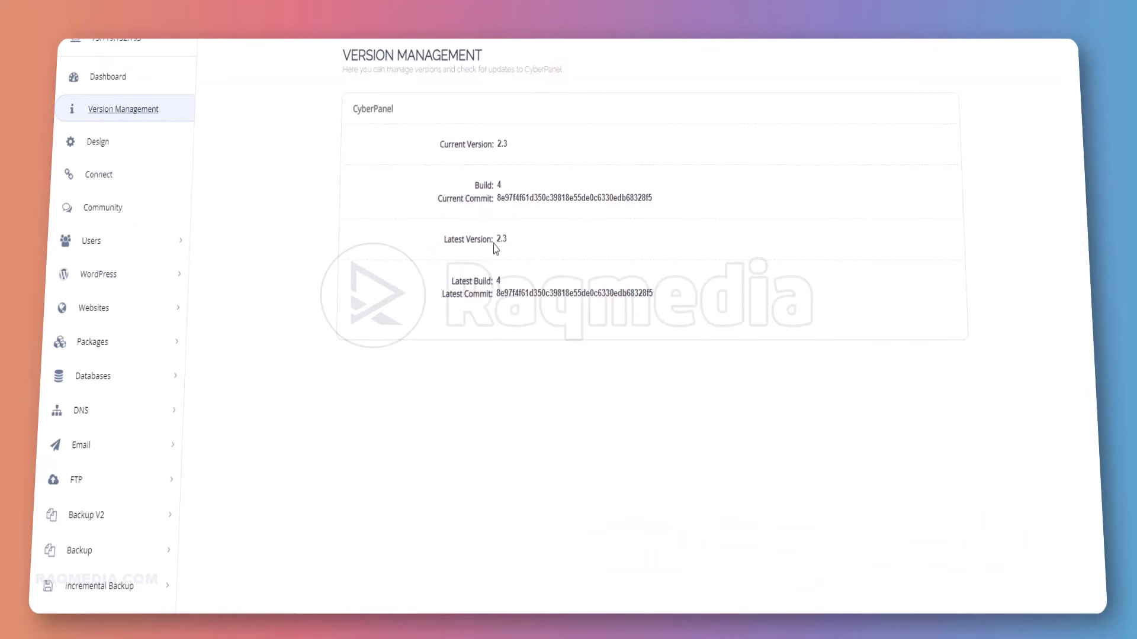
pyautogui.moveTo(586, 396)
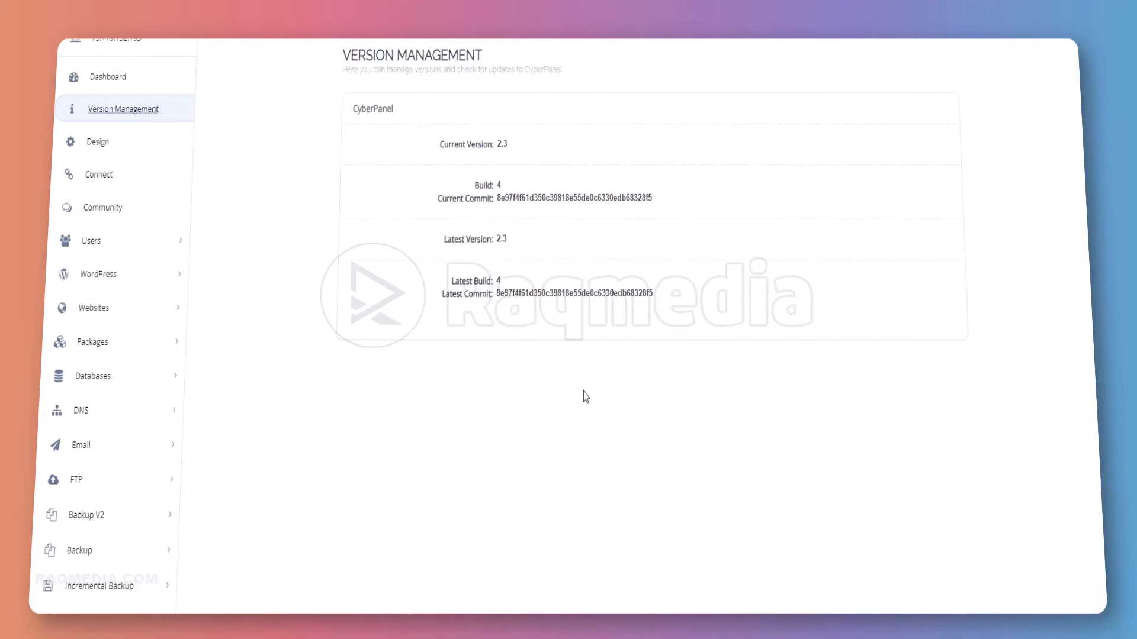